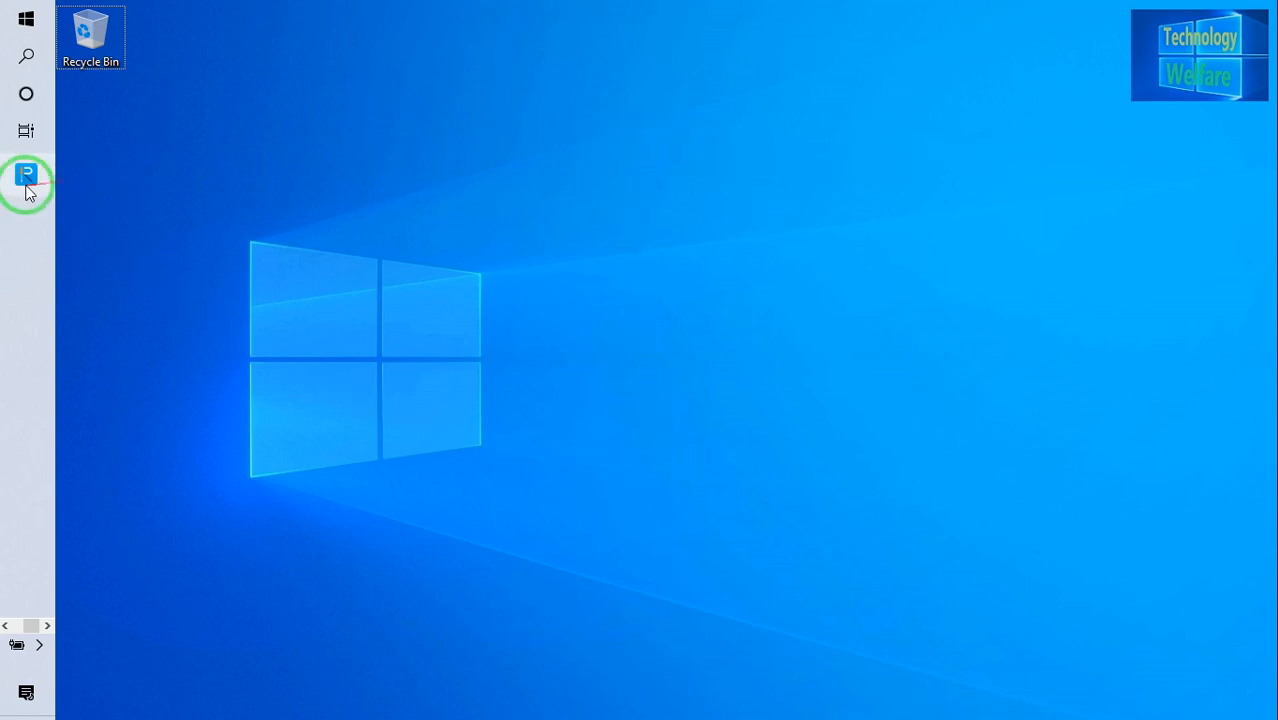
Step: Launch ReiBoot from the taskbar so it asks for an iOS device over USB
left_click(26, 176)
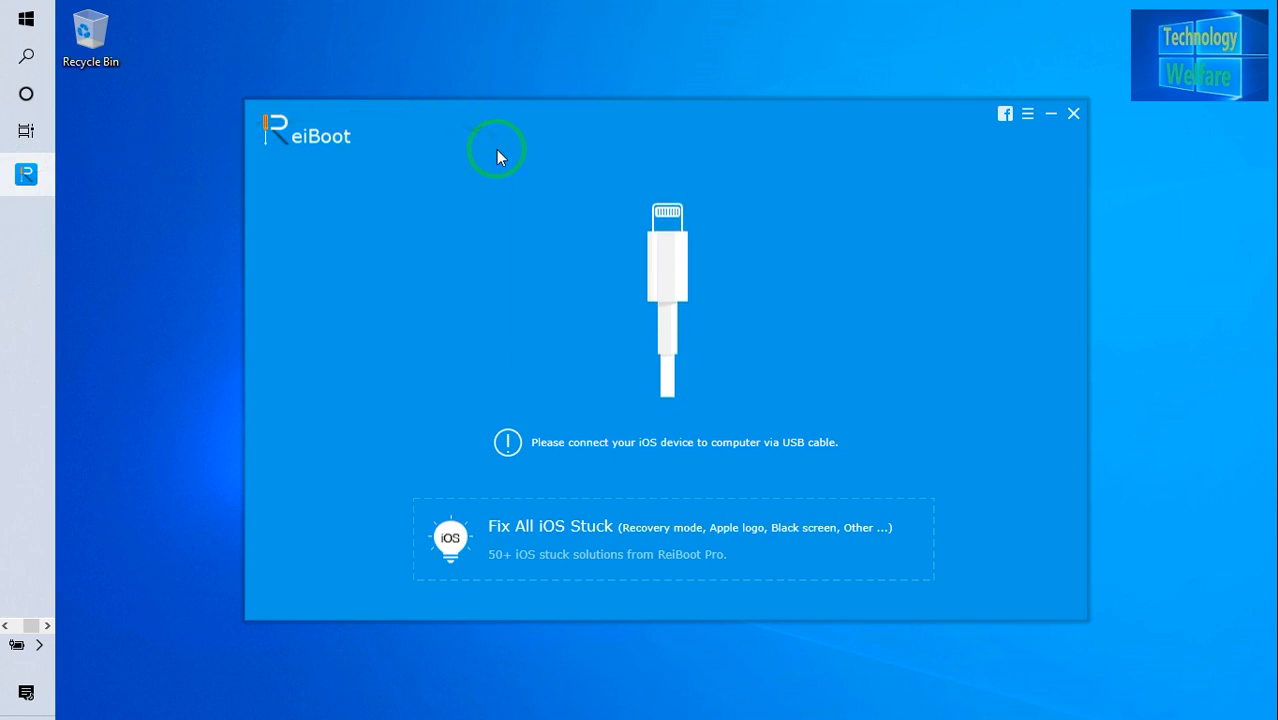
mouse_move(642, 168)
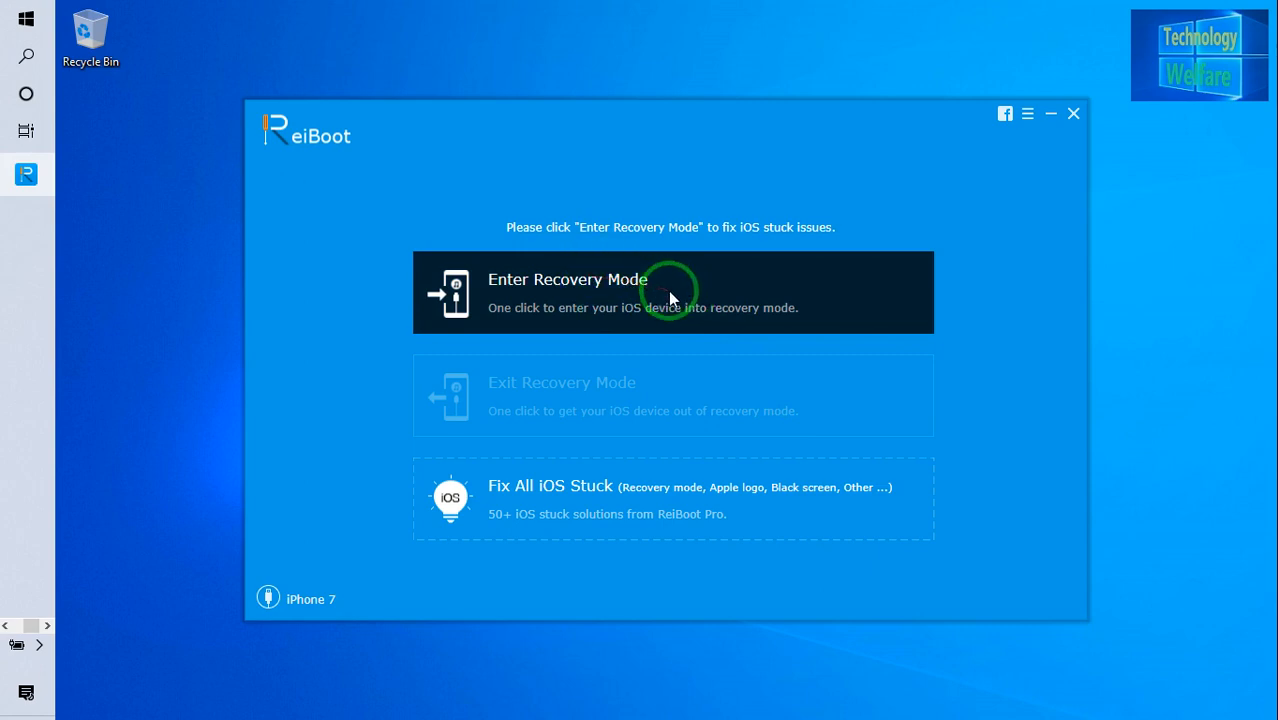
mouse_move(644, 420)
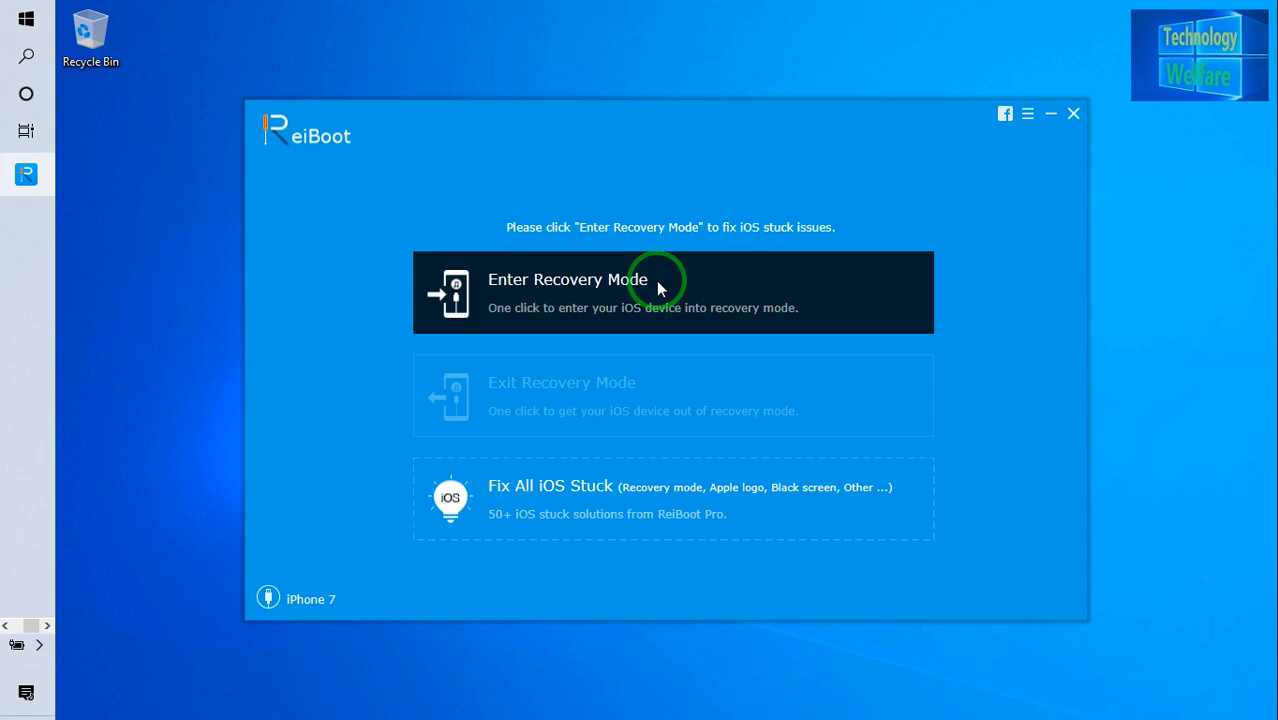
mouse_move(572, 296)
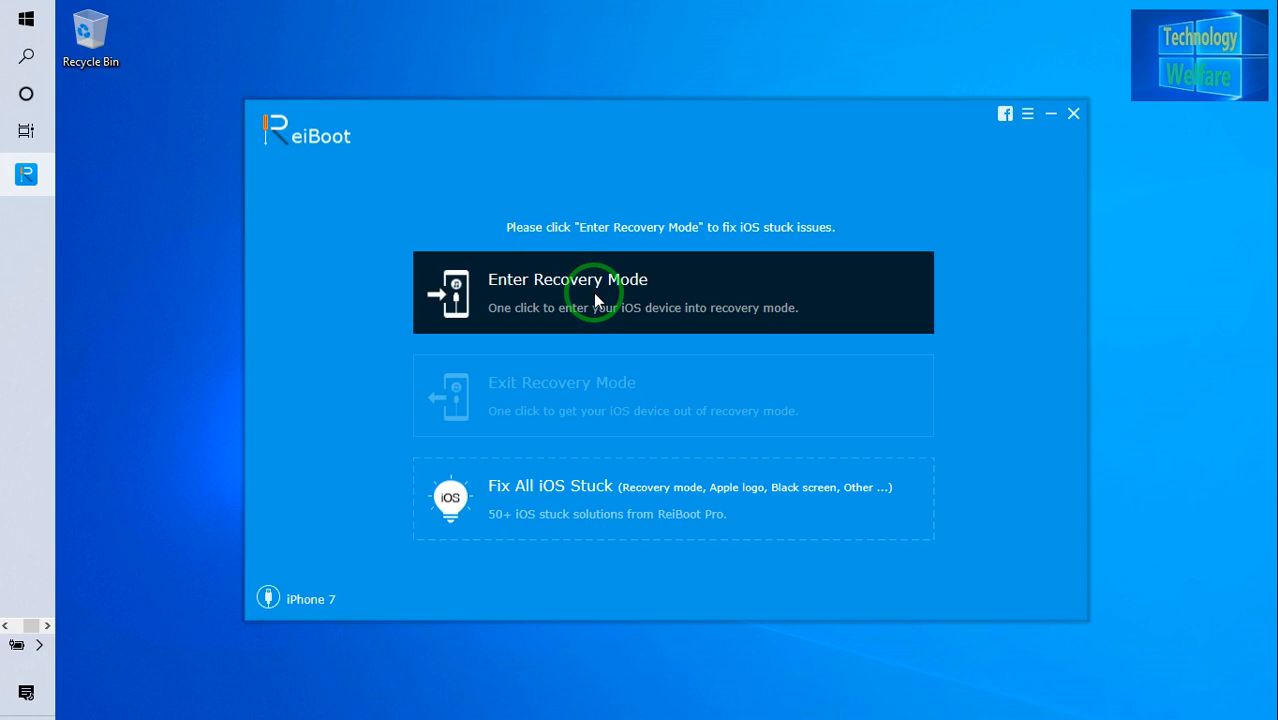
mouse_move(556, 508)
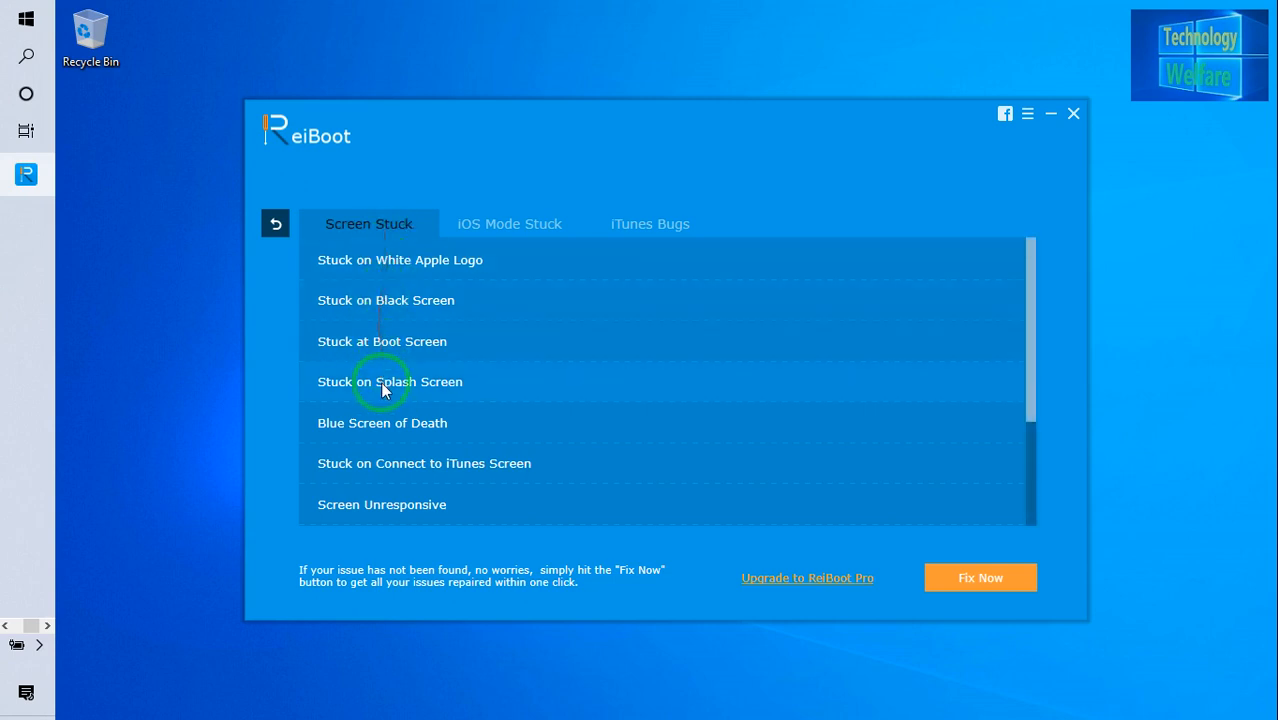
mouse_move(808, 504)
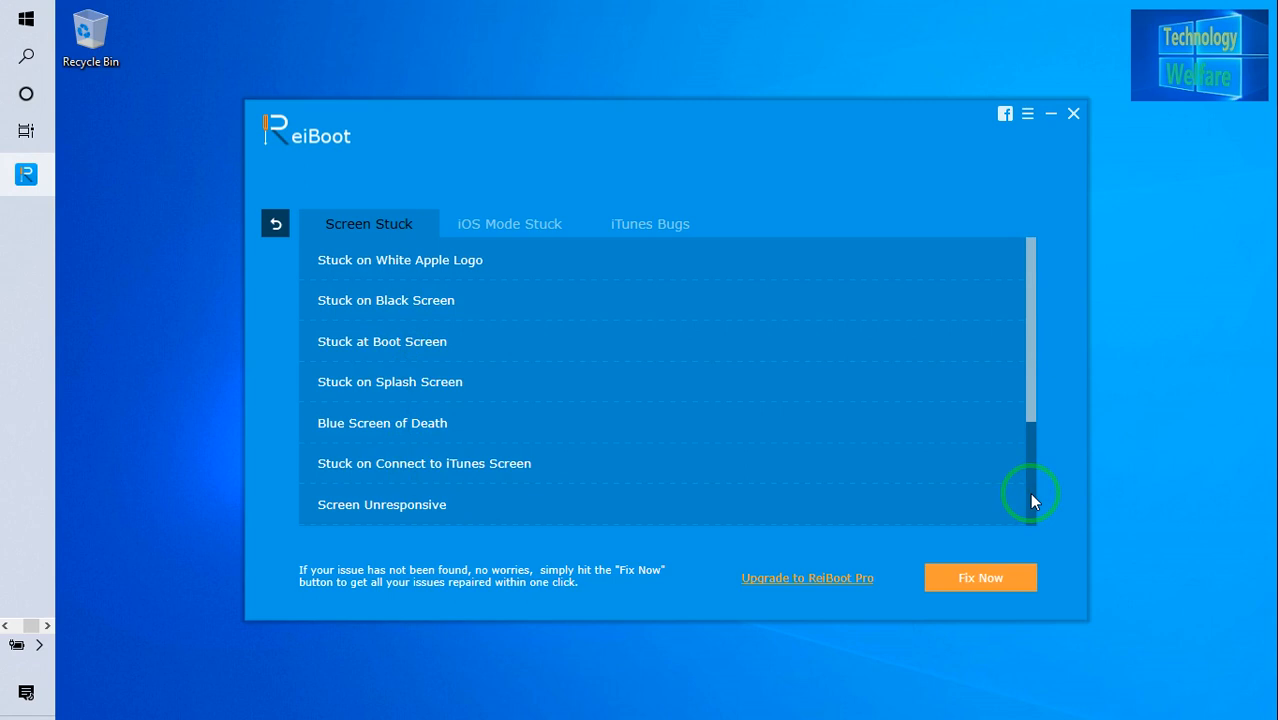
Step: Scroll through the Screen Stuck list, then show the iOS Mode Stuck category
scroll("down", 3)
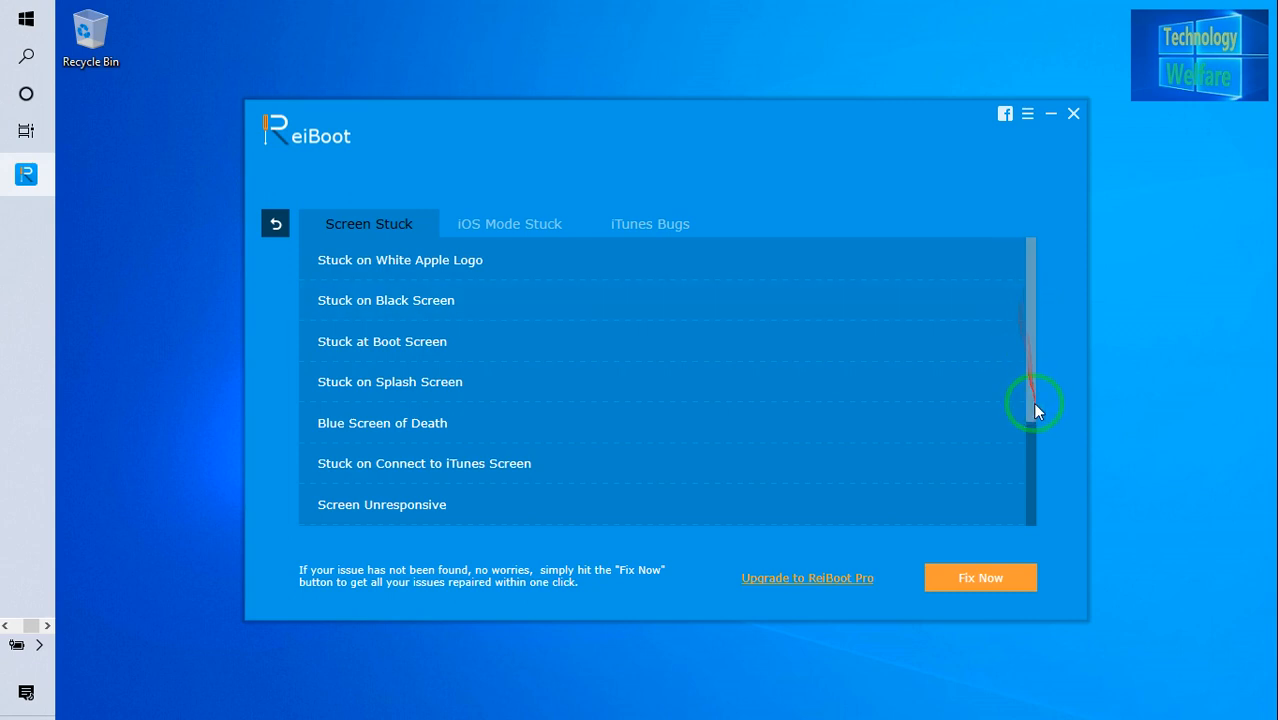
scroll("down", 3)
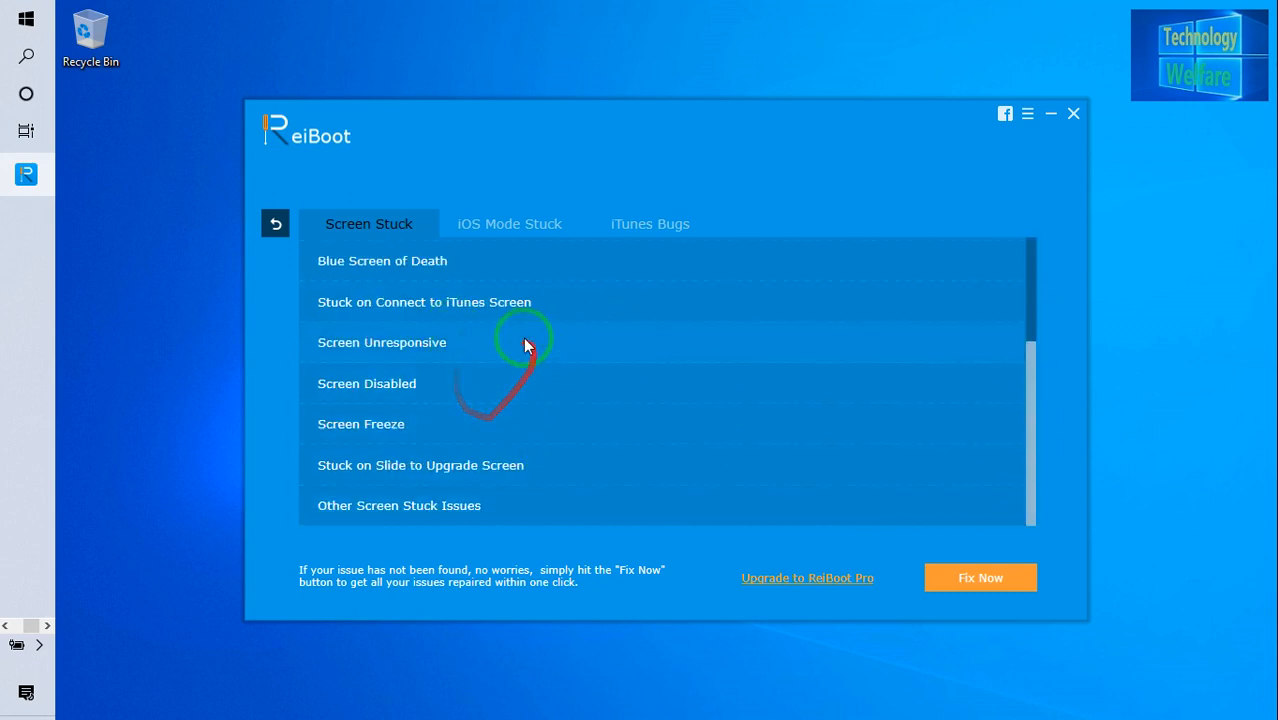
mouse_move(360, 200)
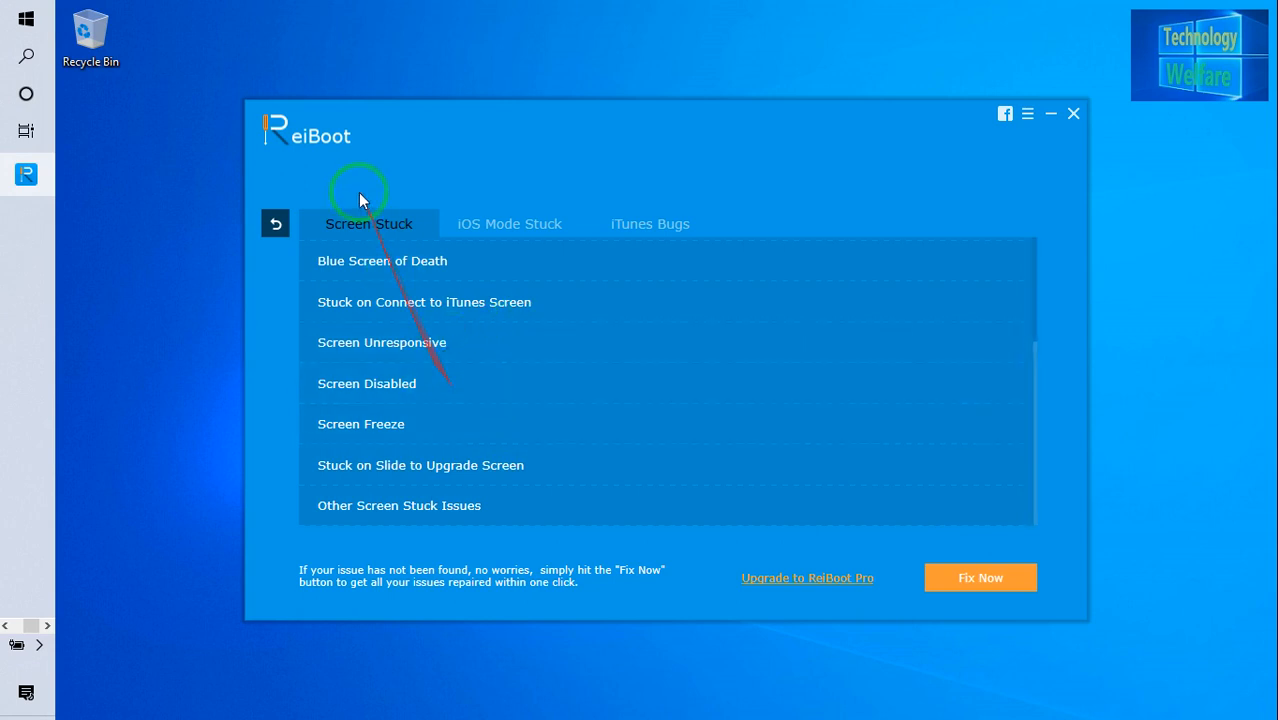
mouse_move(544, 380)
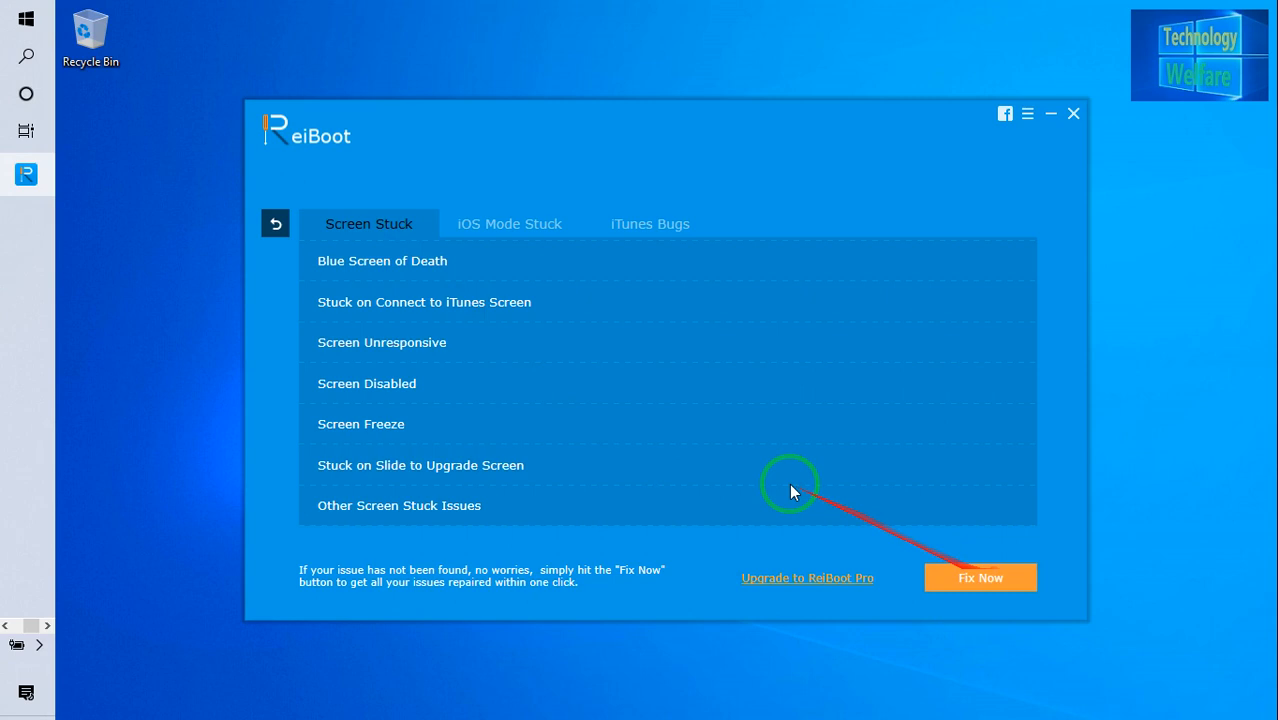
left_click(508, 224)
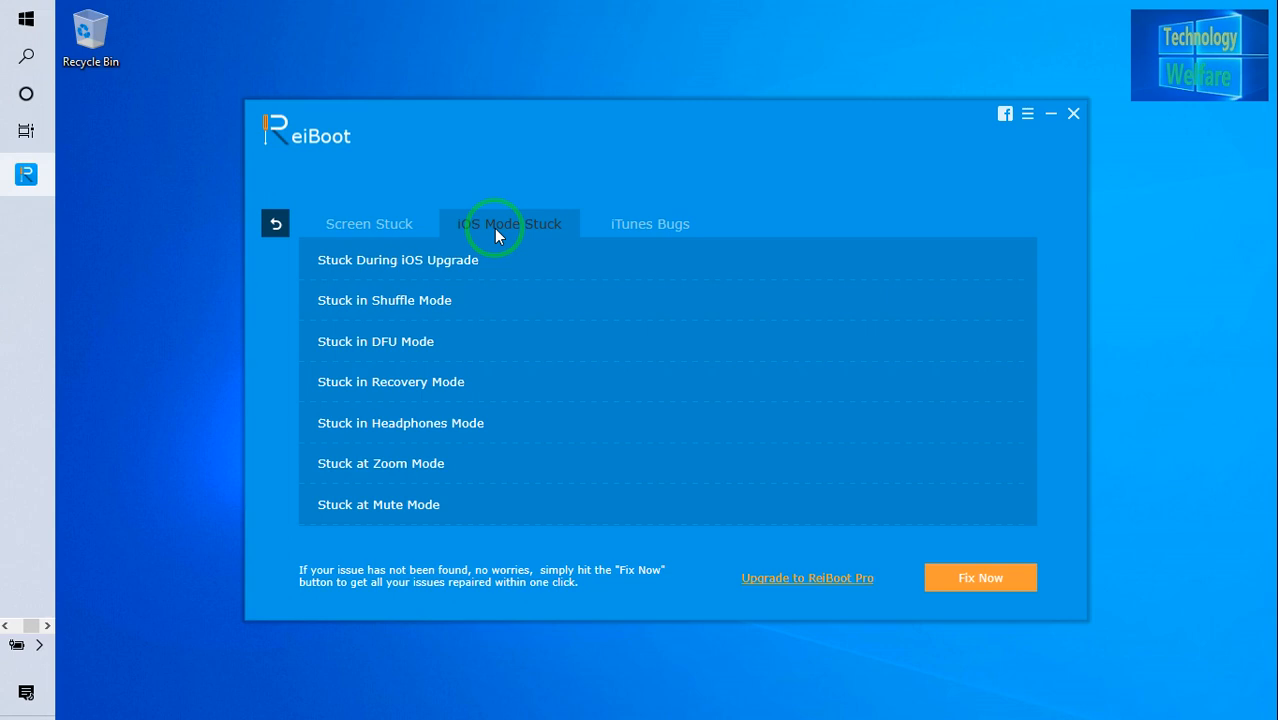
mouse_move(544, 238)
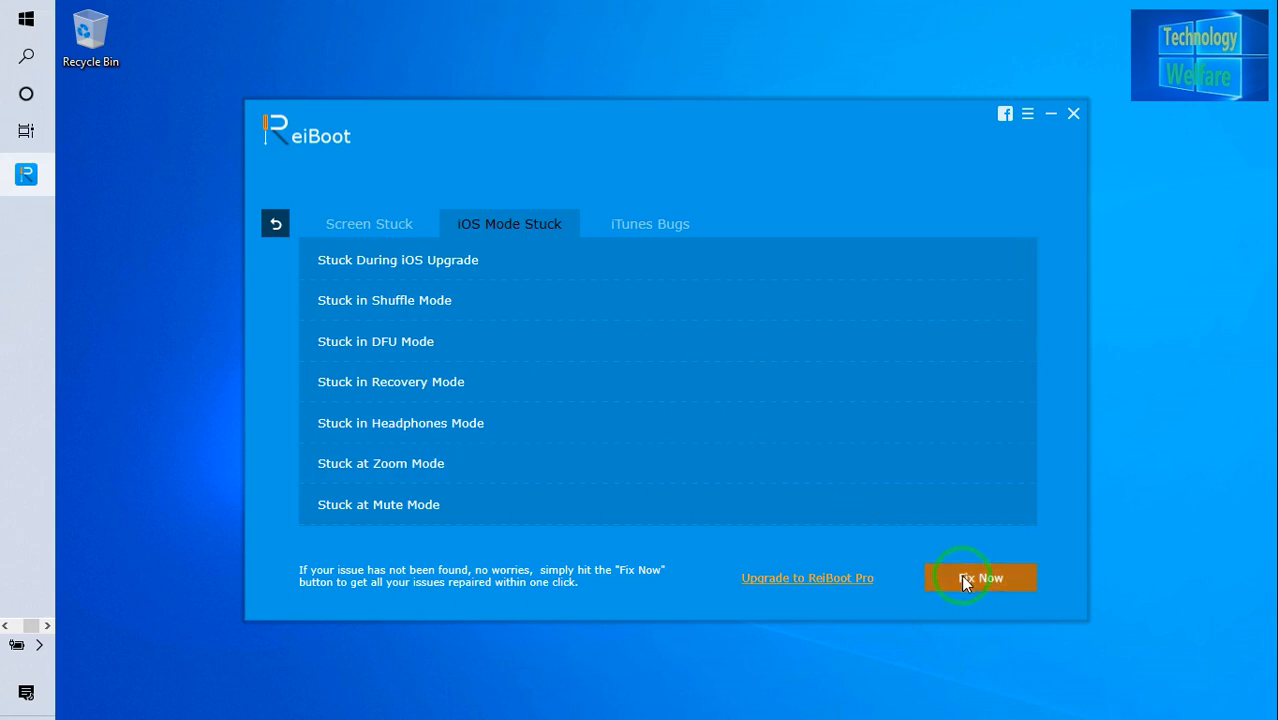
Step: Start Fix Now to reach the Repair Operating System page for the connected device
left_click(980, 578)
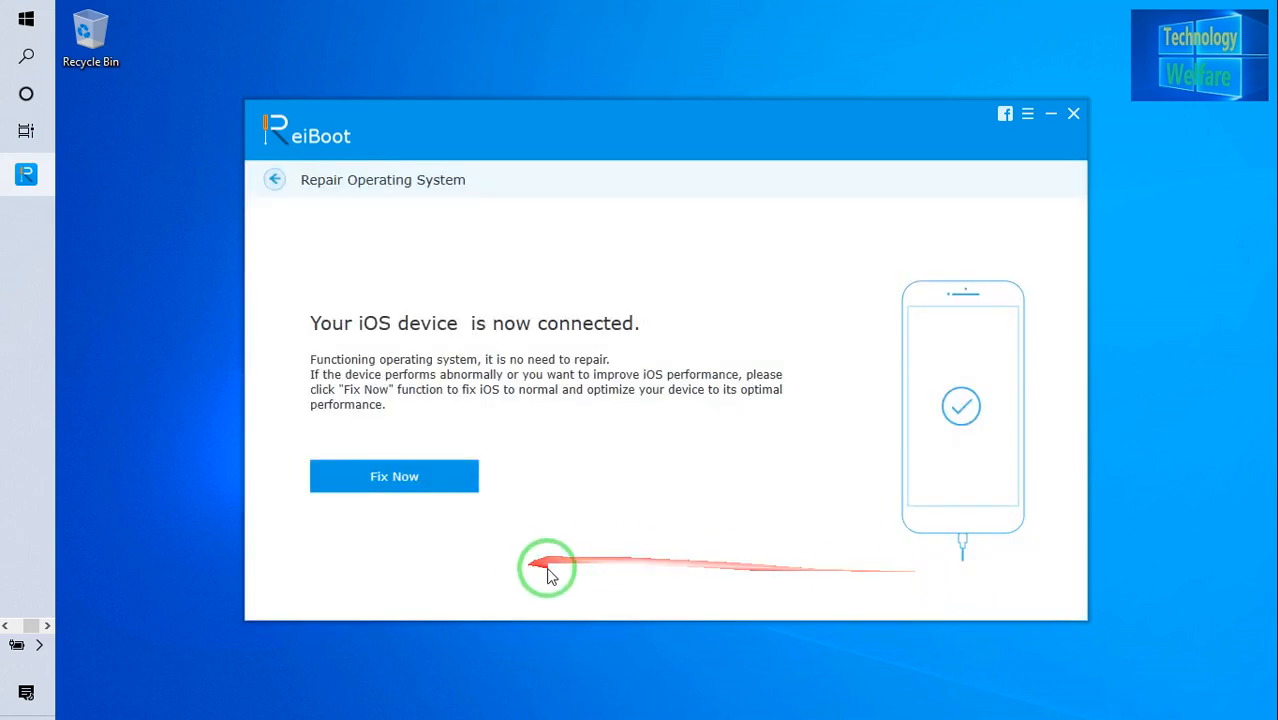
mouse_move(600, 604)
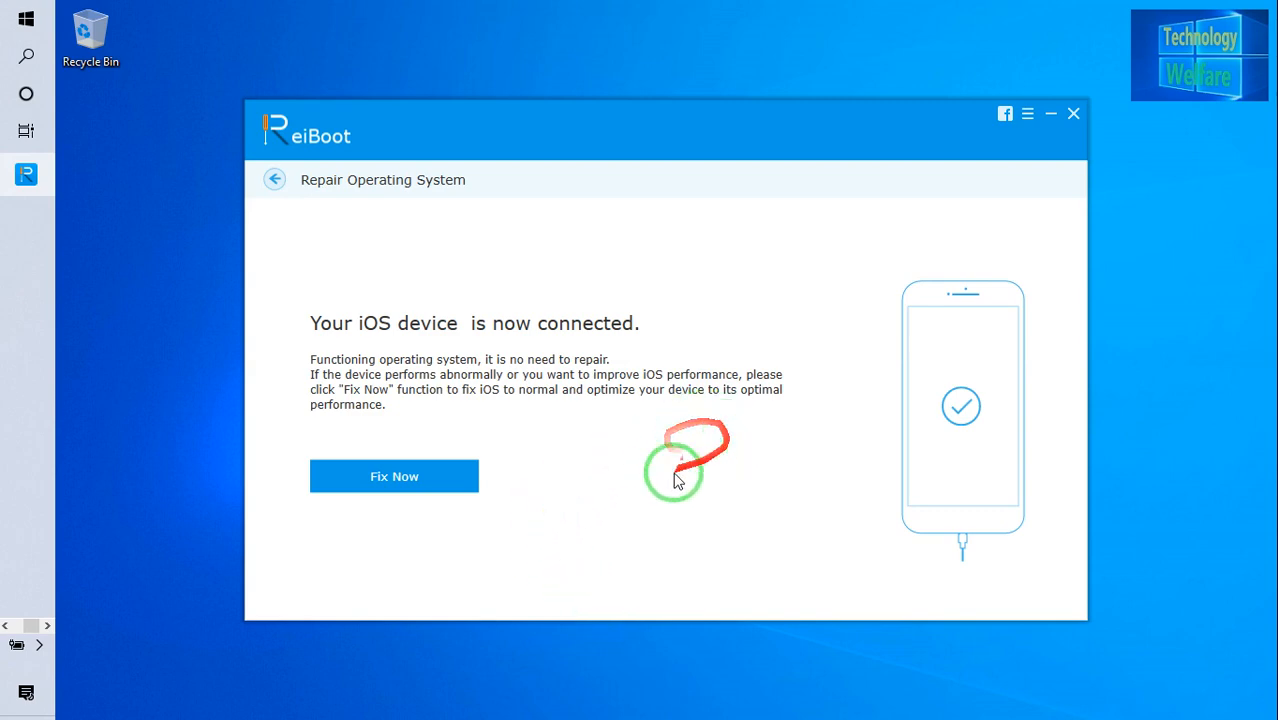
Step: Move past the iOS 13.2.3 download offer to manual firmware import for the iPhone 7
left_click(392, 476)
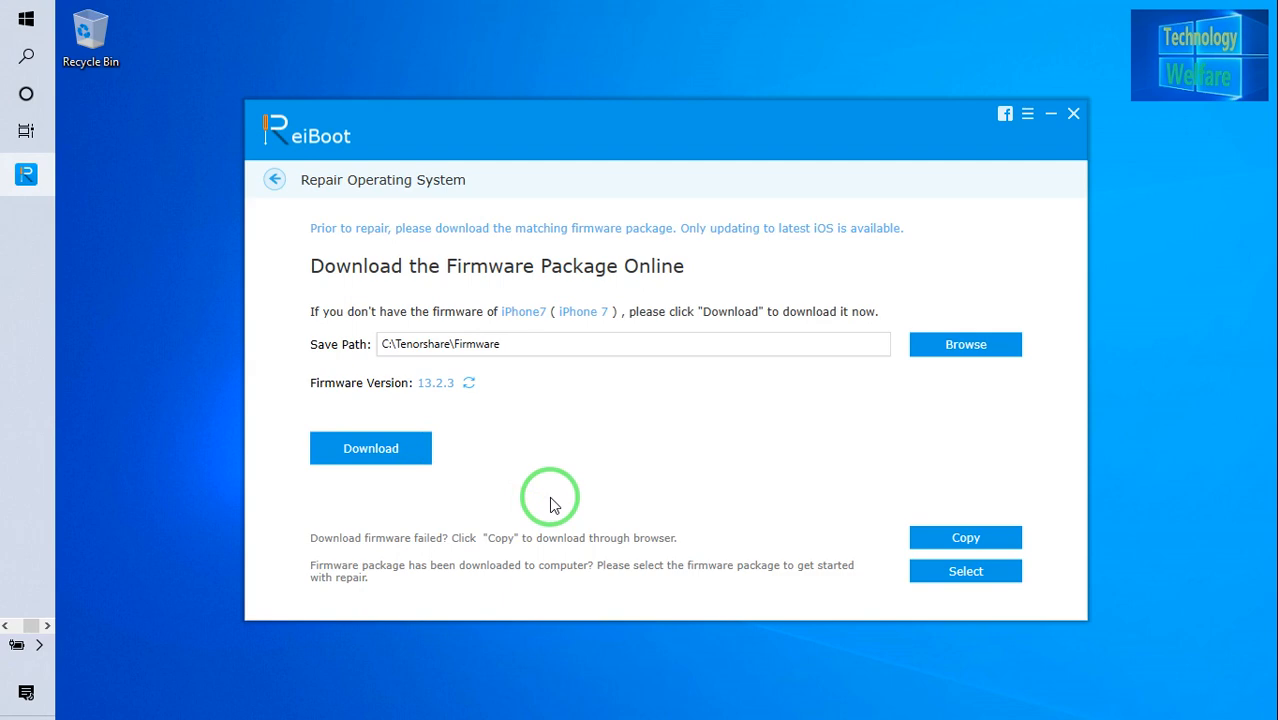
mouse_move(984, 616)
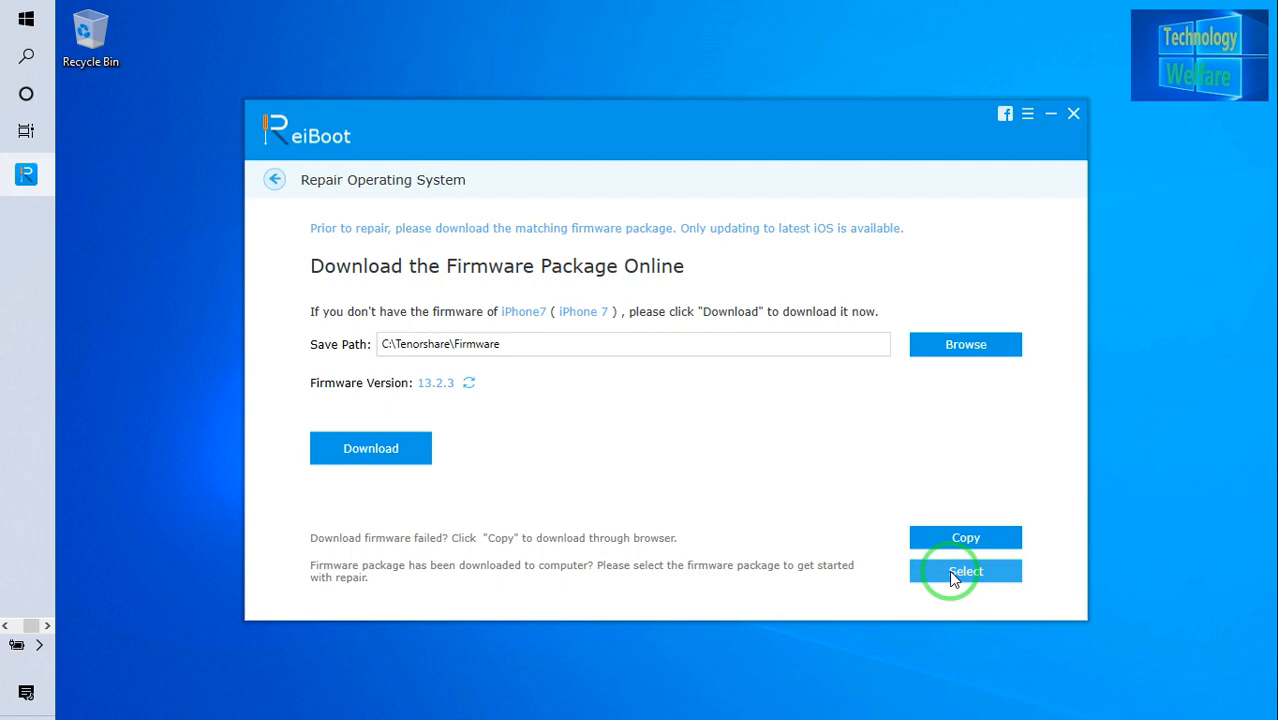
left_click(964, 572)
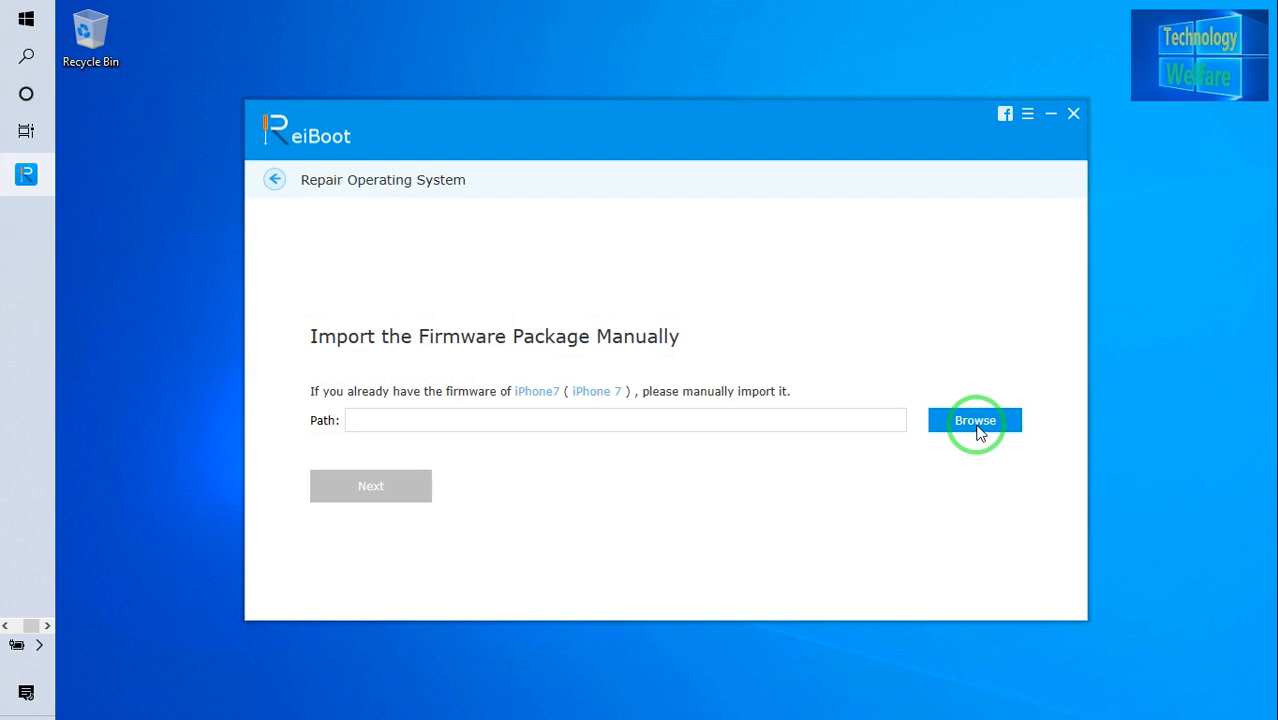
left_click(974, 420)
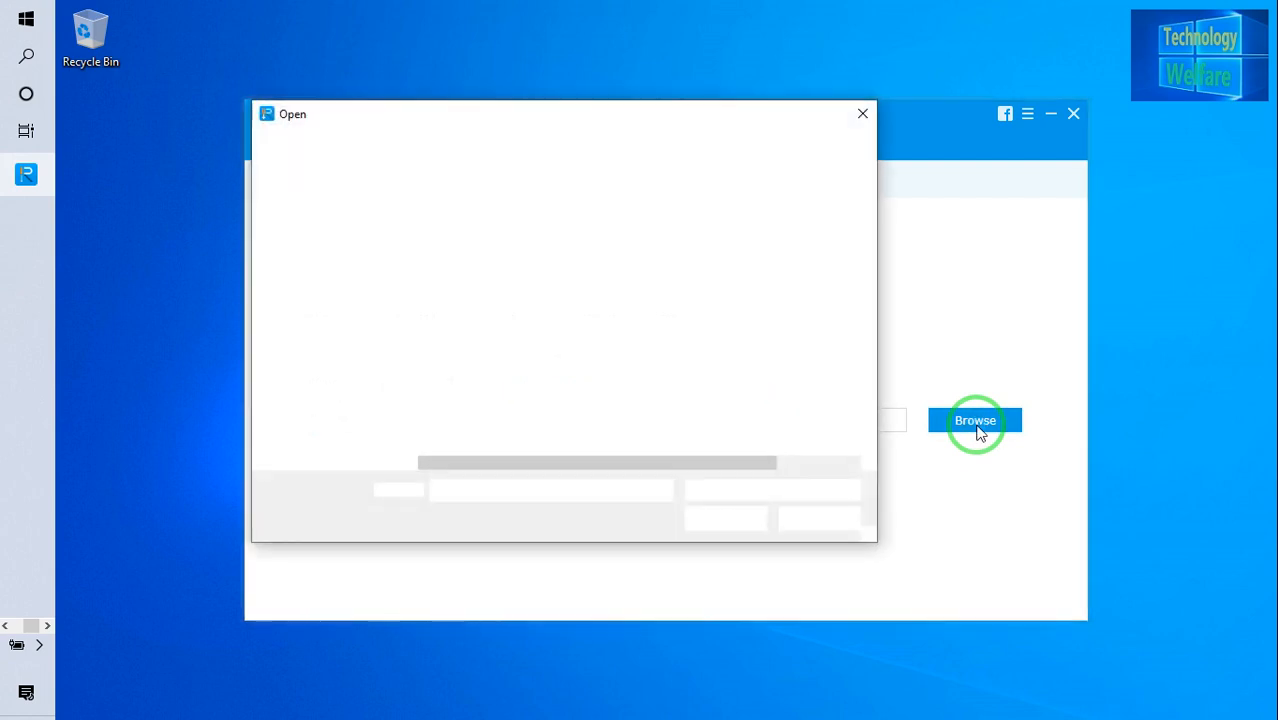
left_click(976, 420)
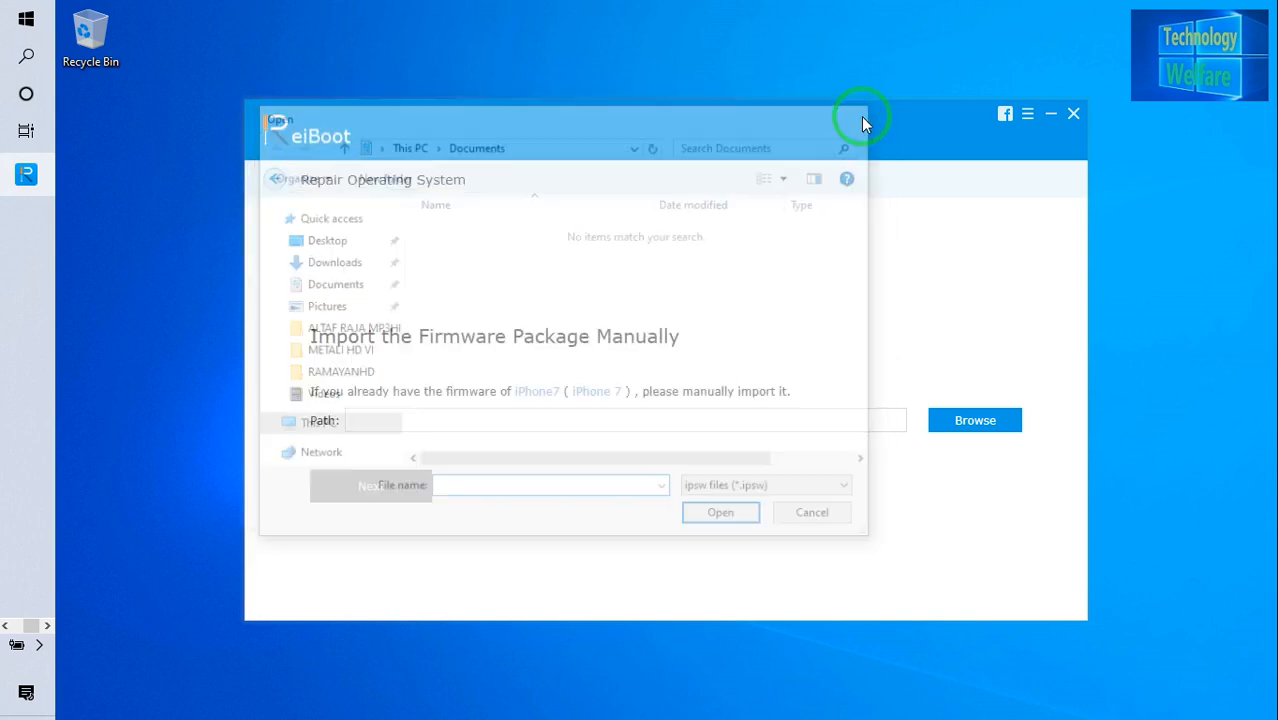
left_click(812, 512)
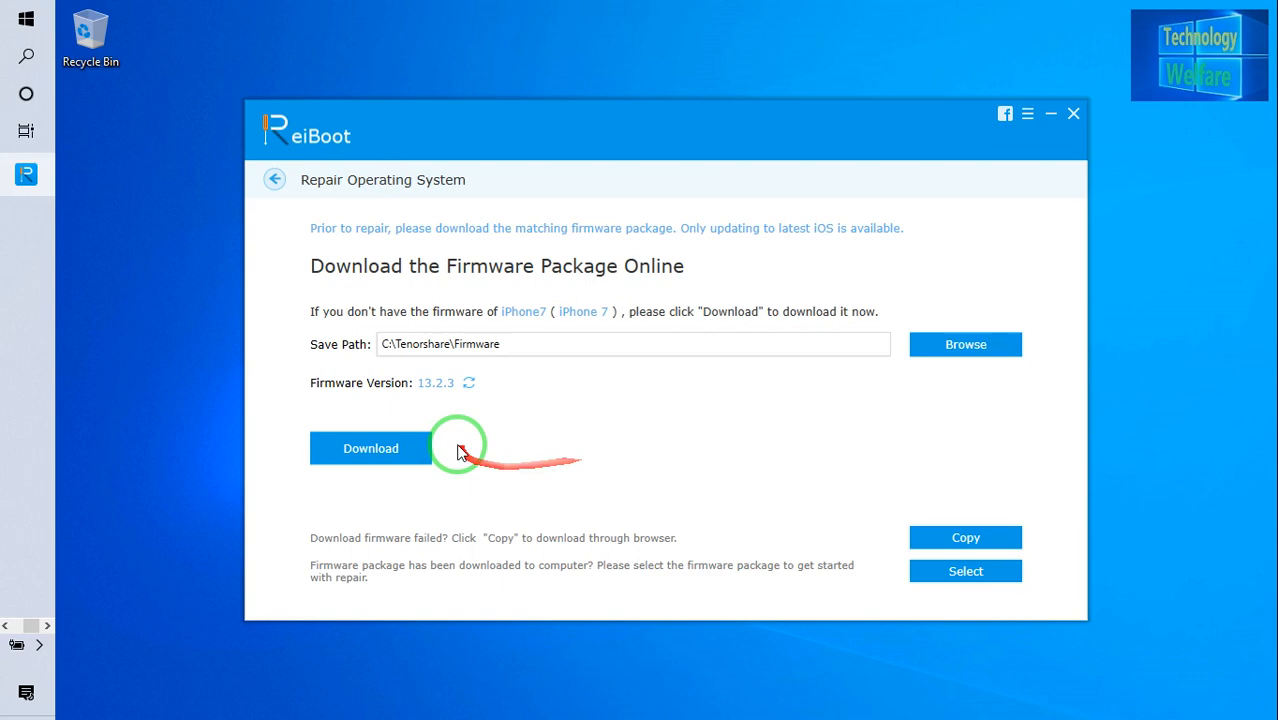
mouse_move(570, 464)
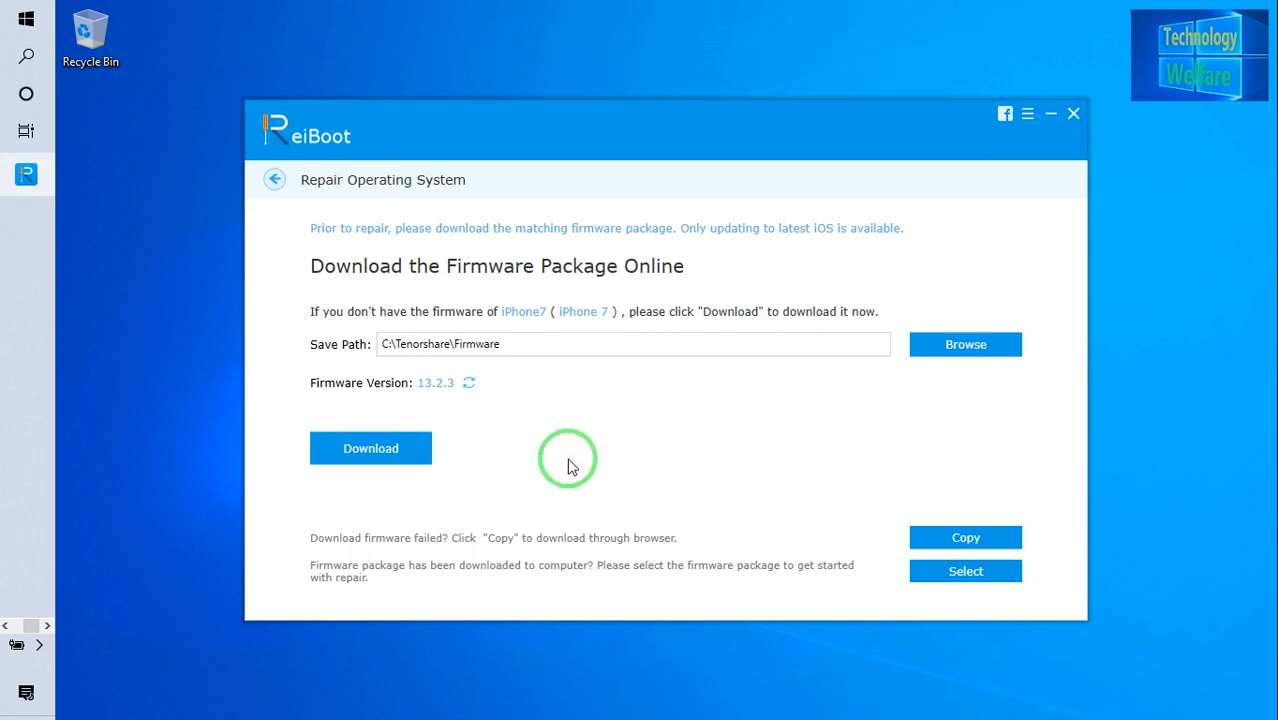
Step: Switch to downloading the iPhone 7 firmware 13.2.3 online
left_click(370, 448)
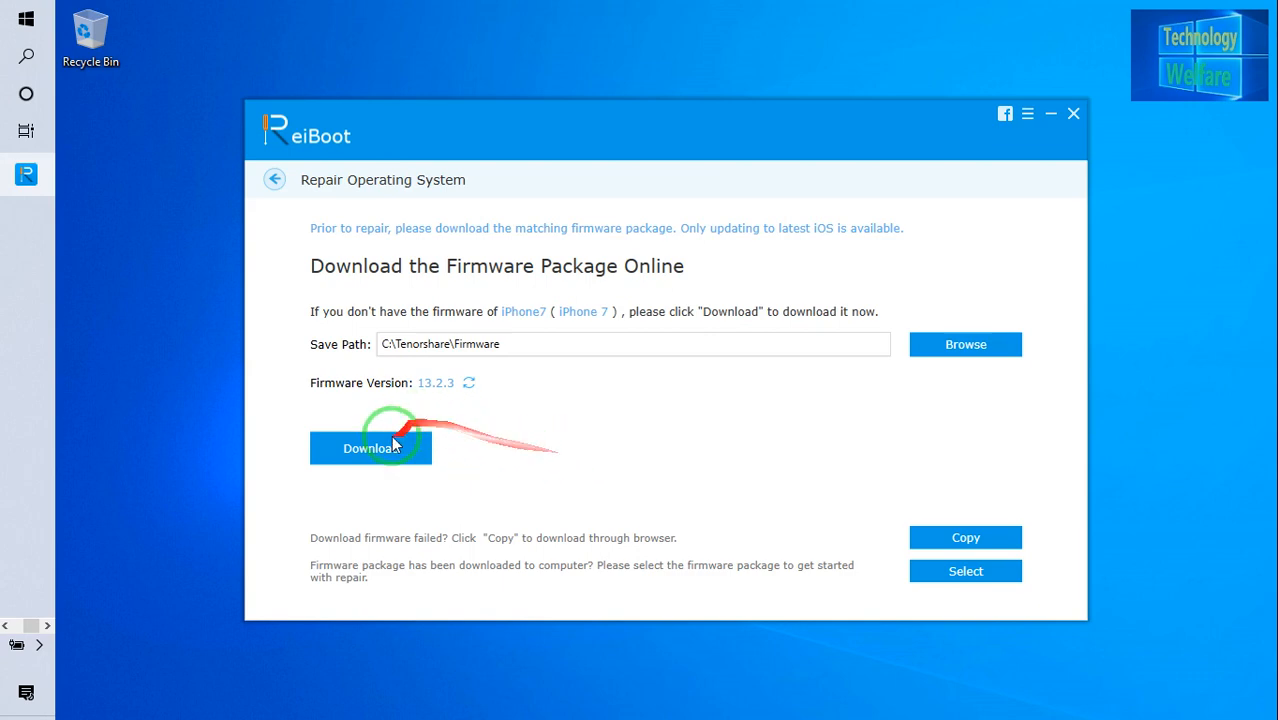
mouse_move(532, 496)
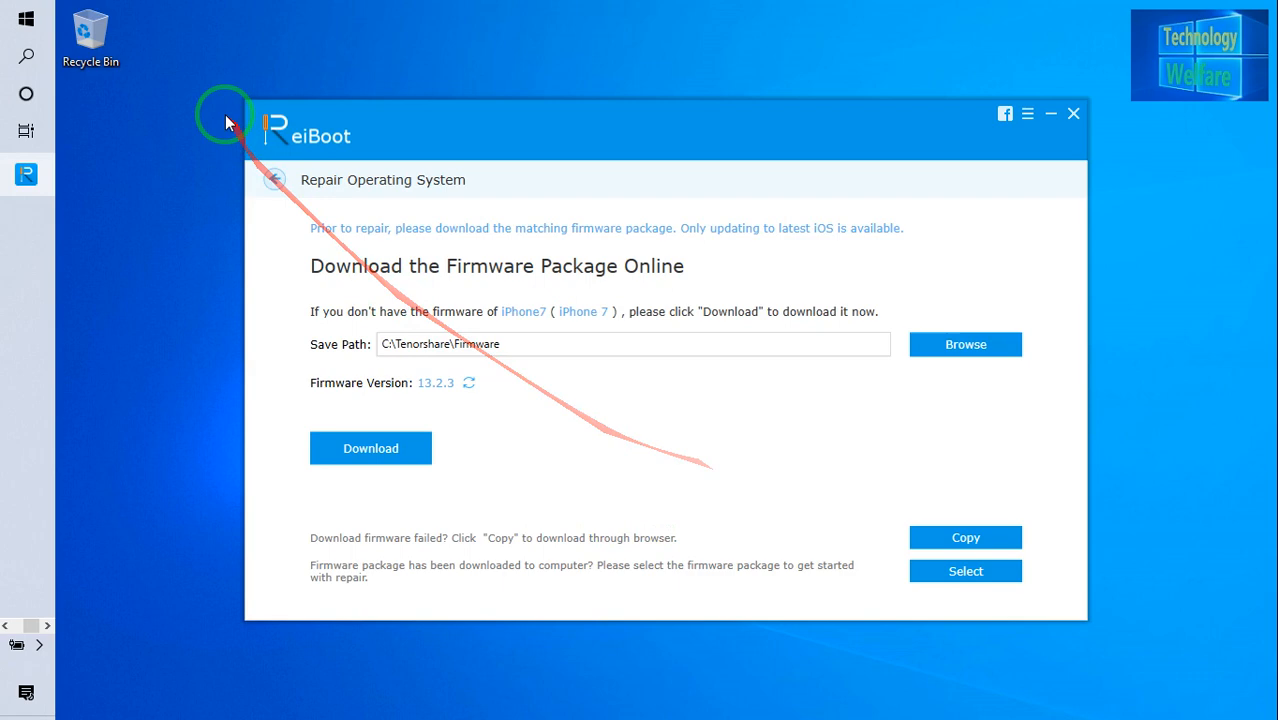
Step: Go back to the main screen and show the Fix All iOS Stuck catalogue of iOS Mode Stuck problems
left_click(274, 180)
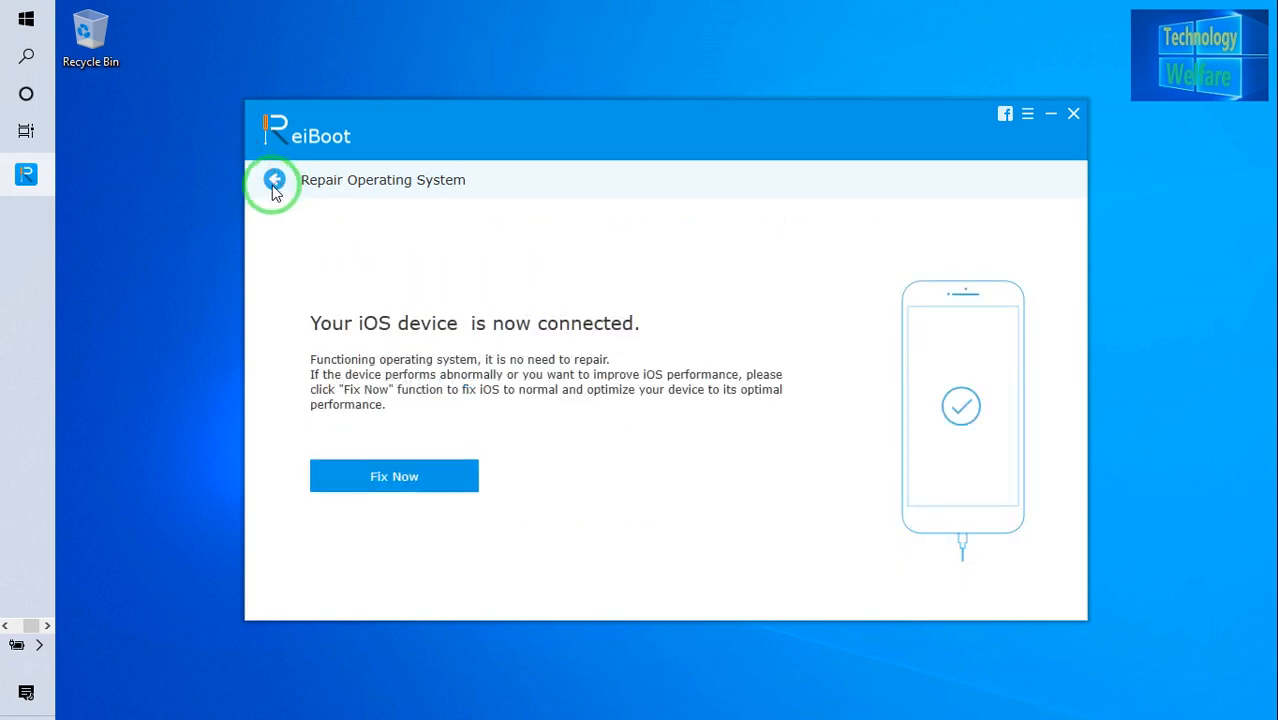
left_click(274, 180)
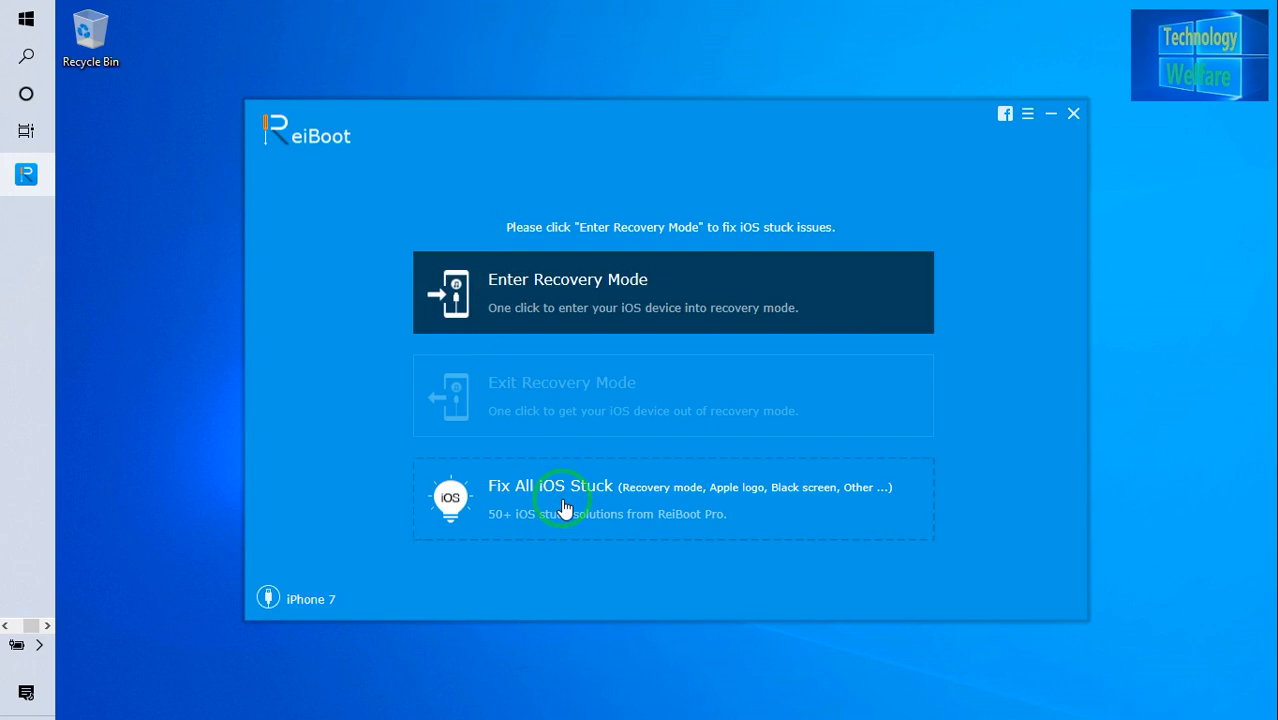
left_click(564, 500)
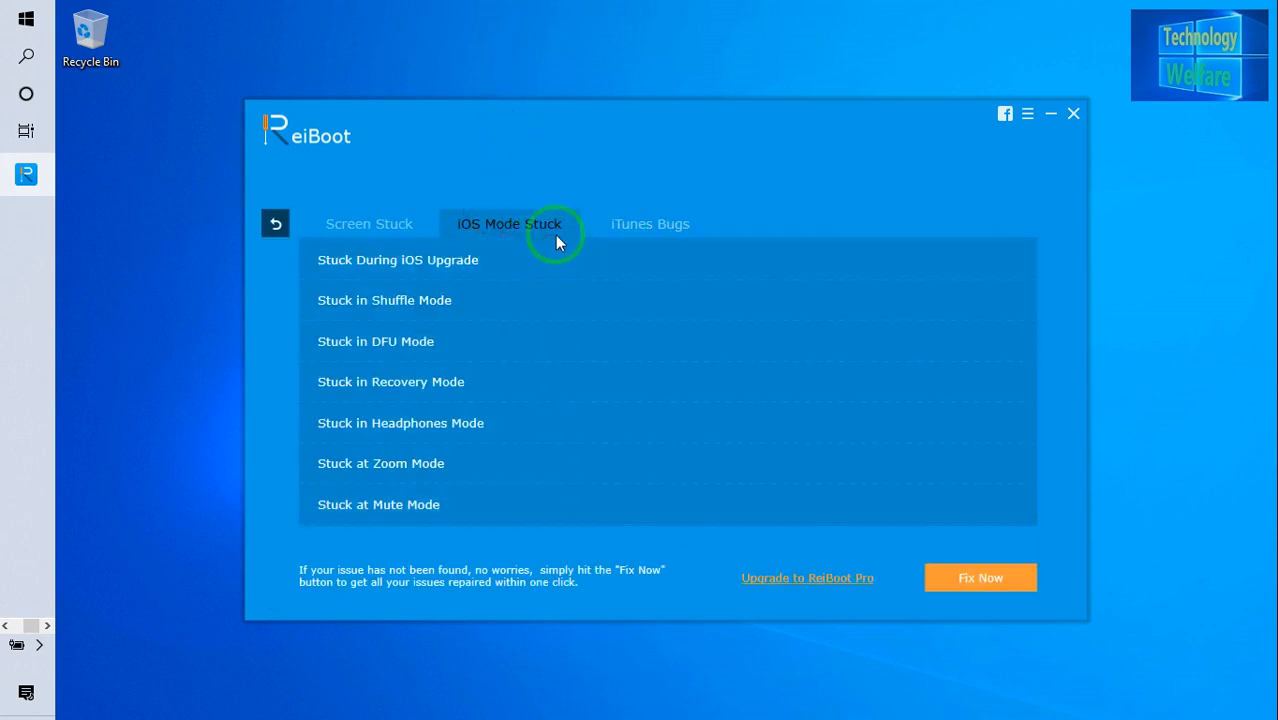
mouse_move(710, 204)
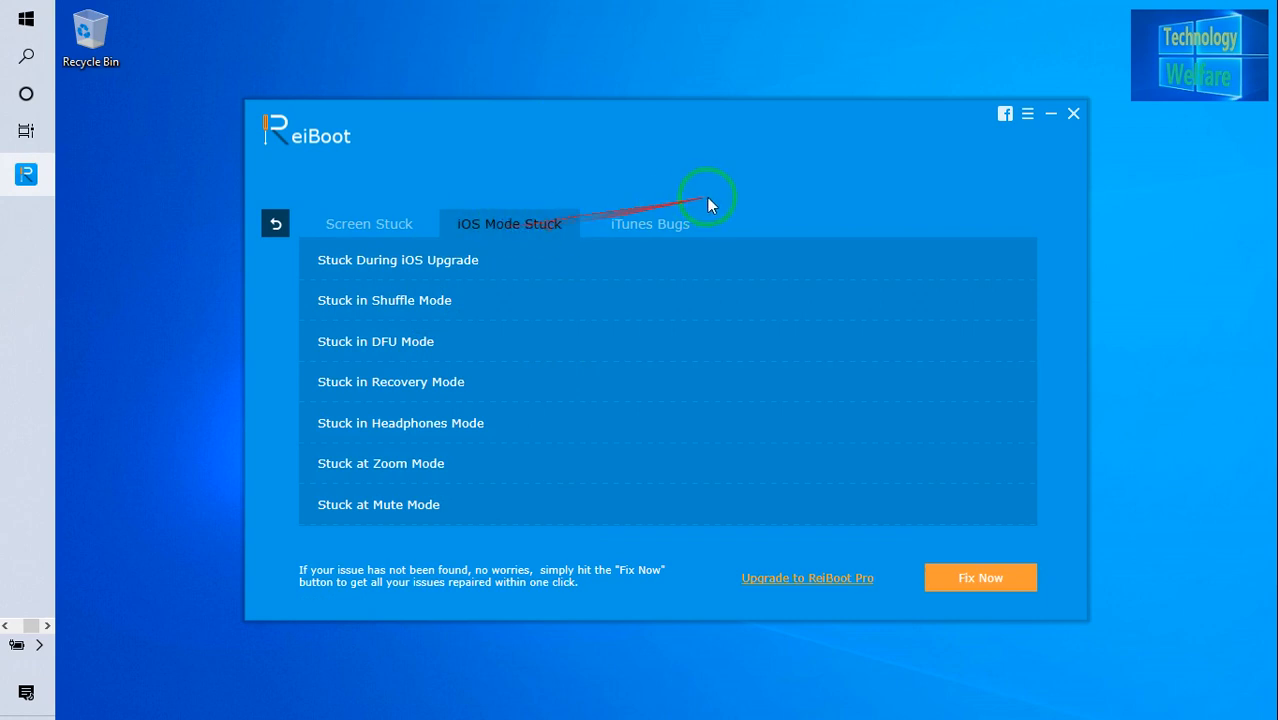
Step: Show the iTunes Bugs category of syncing, backup and restore errors
left_click(650, 224)
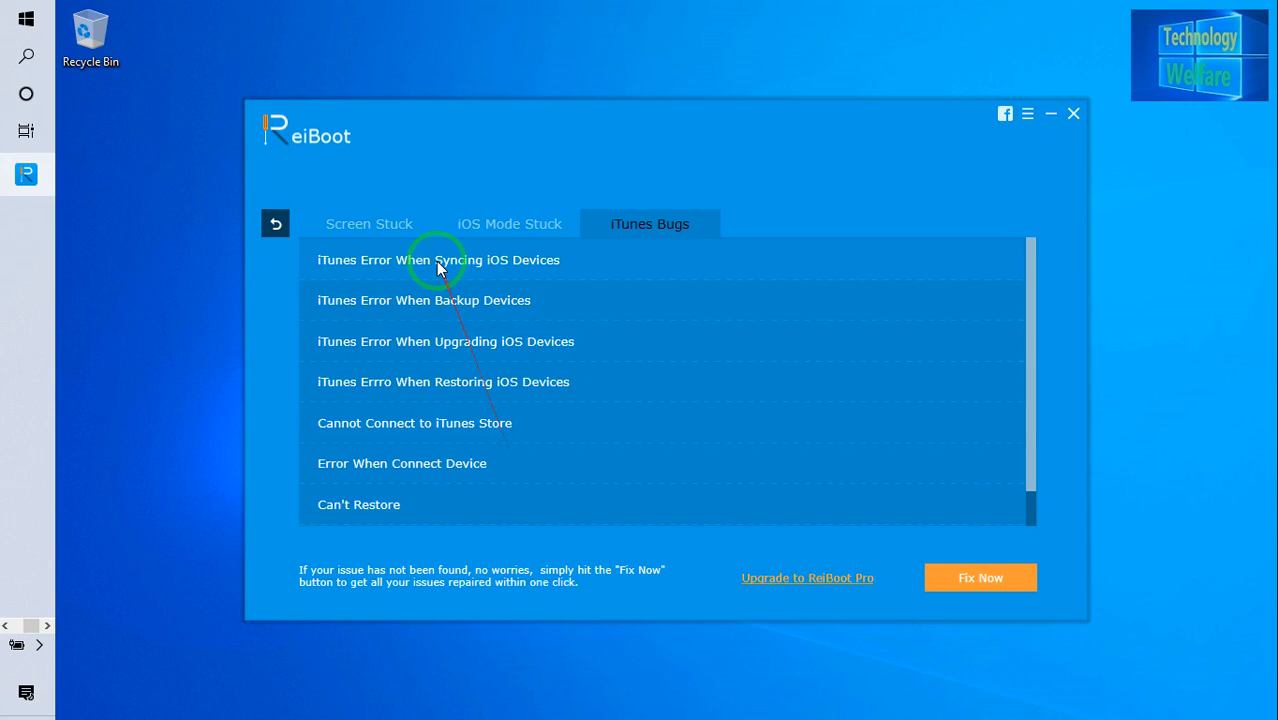
mouse_move(430, 356)
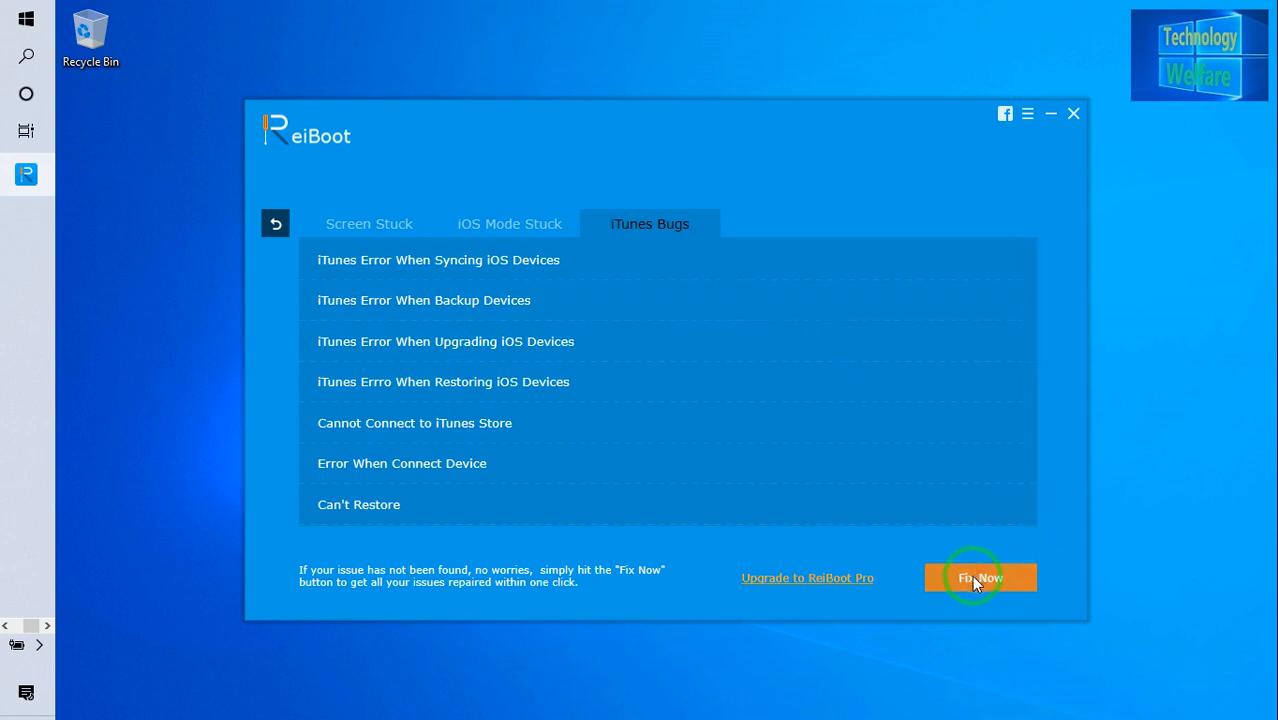
mouse_move(940, 572)
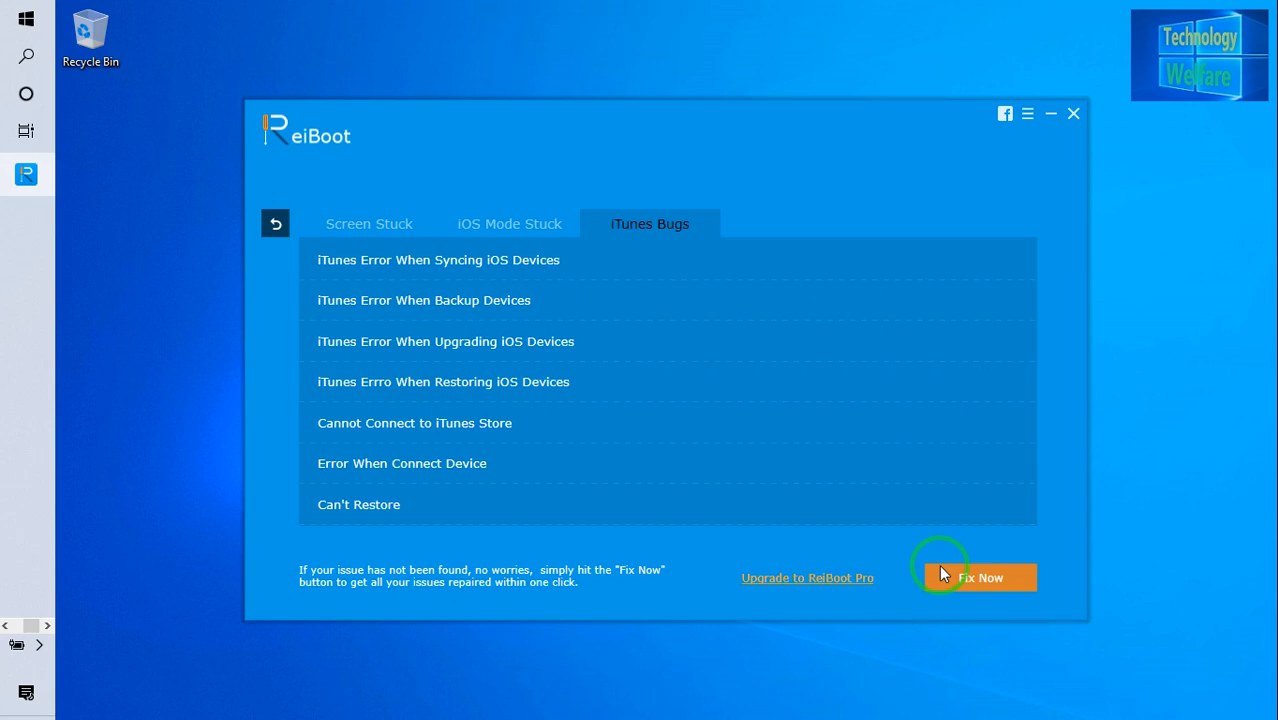
mouse_move(348, 204)
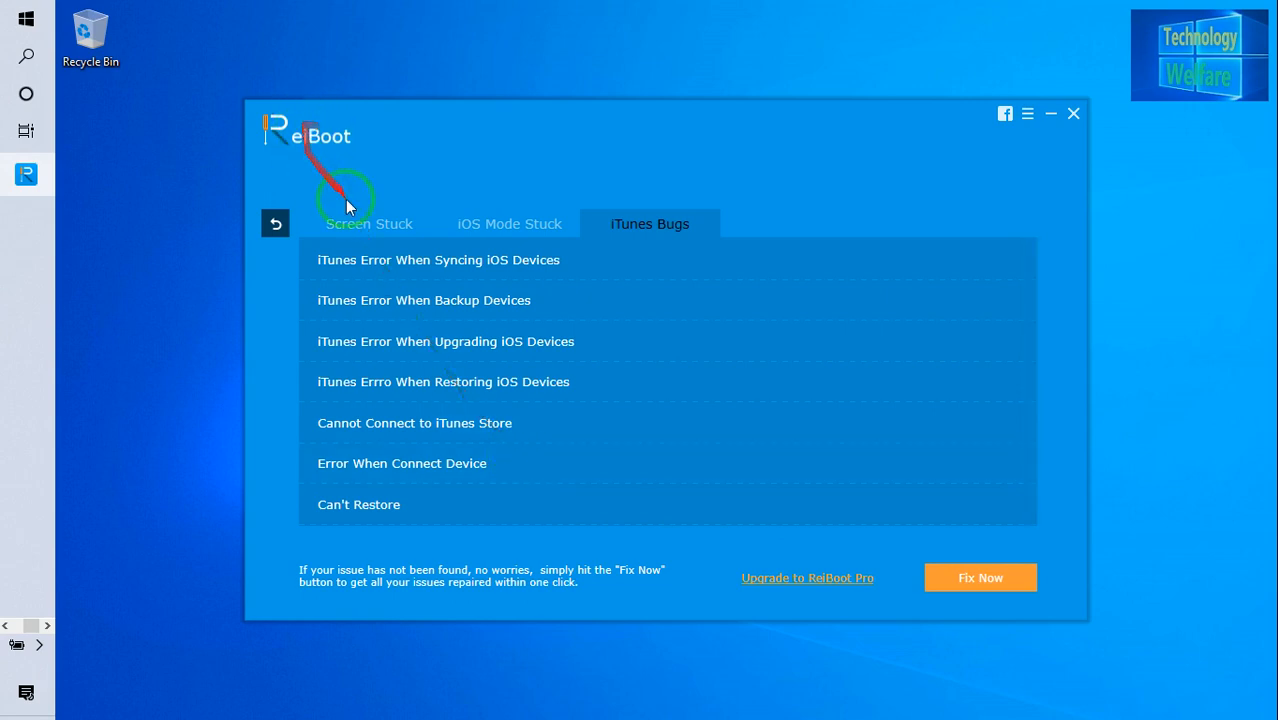
Step: Show the Screen Stuck list before returning to the home screen with iPhone 7 connected
left_click(368, 224)
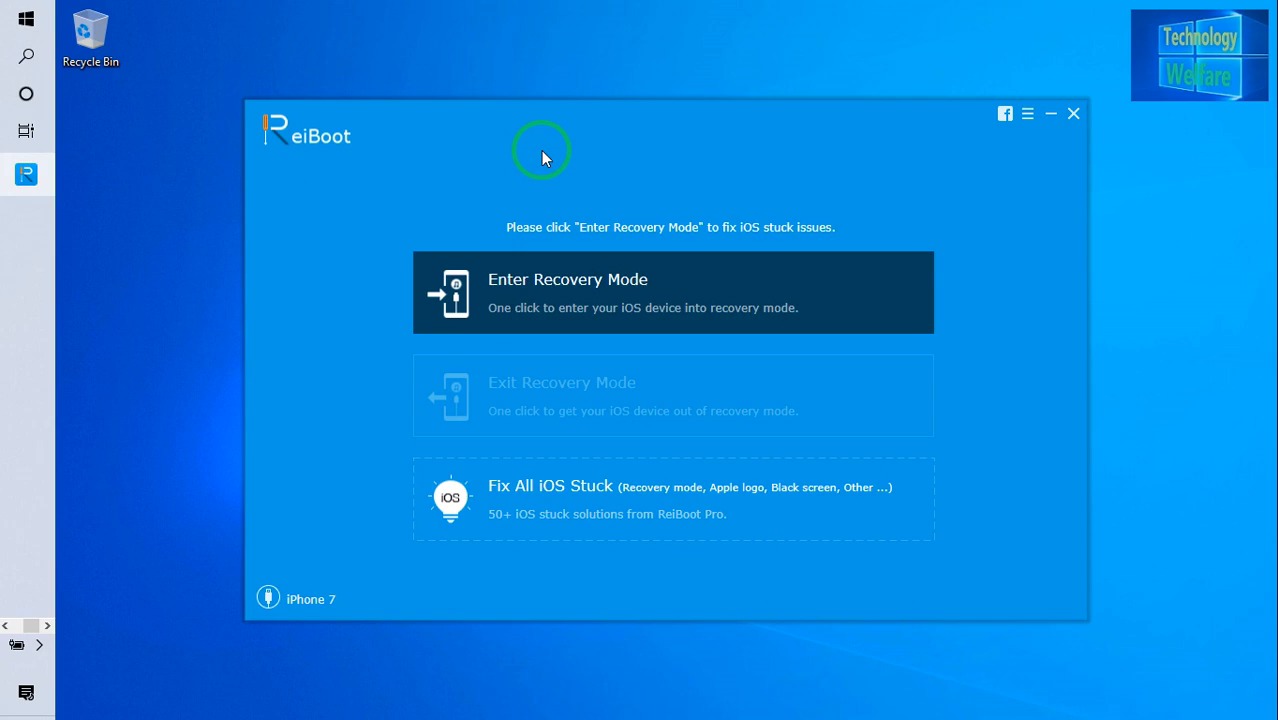
mouse_move(156, 228)
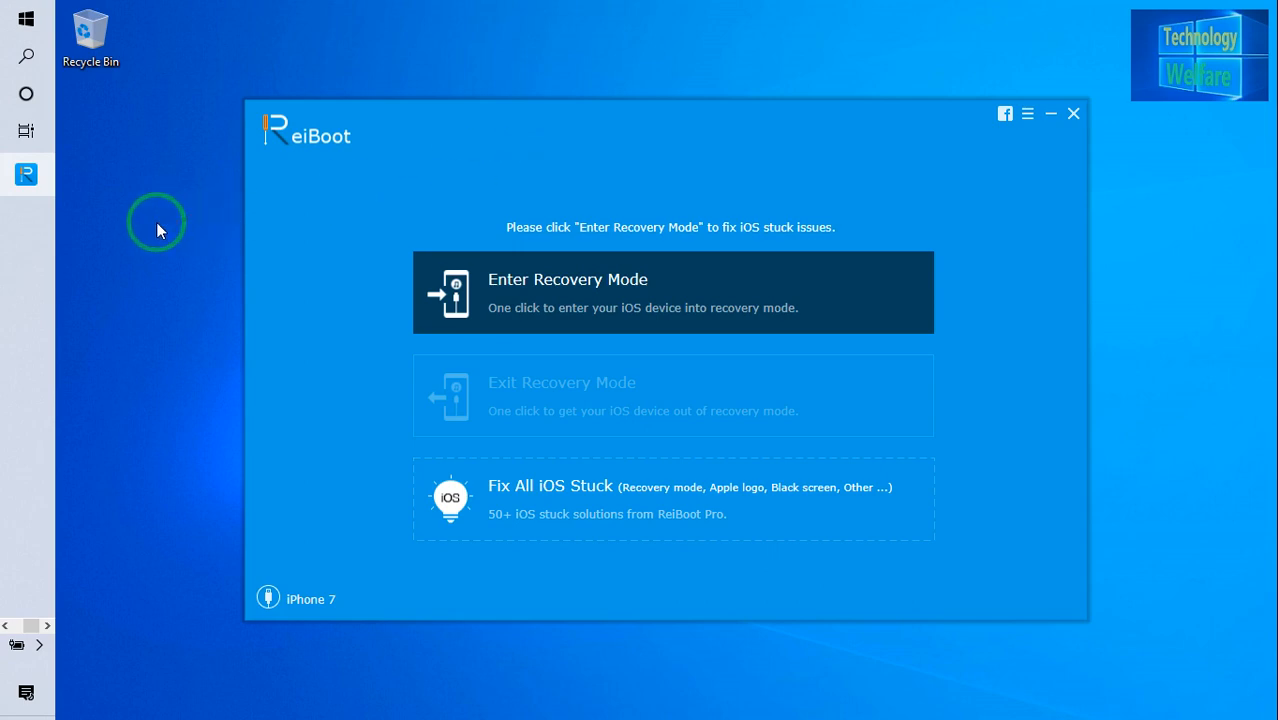